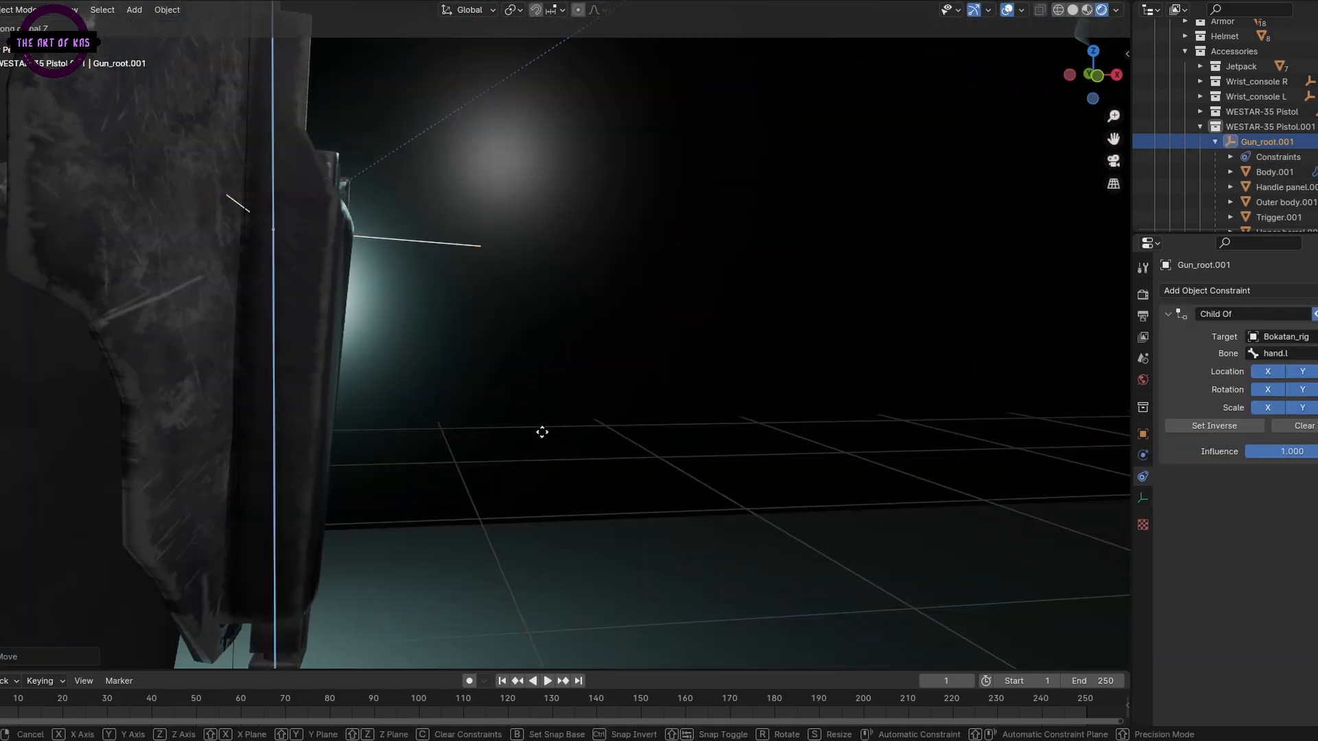
# Step: Constrain Gun_root.001 and the darksaber cubes to the Bokatan_rig hand bone with Child Of, then key the first foot IK pose
pyautogui.click(1279, 337)
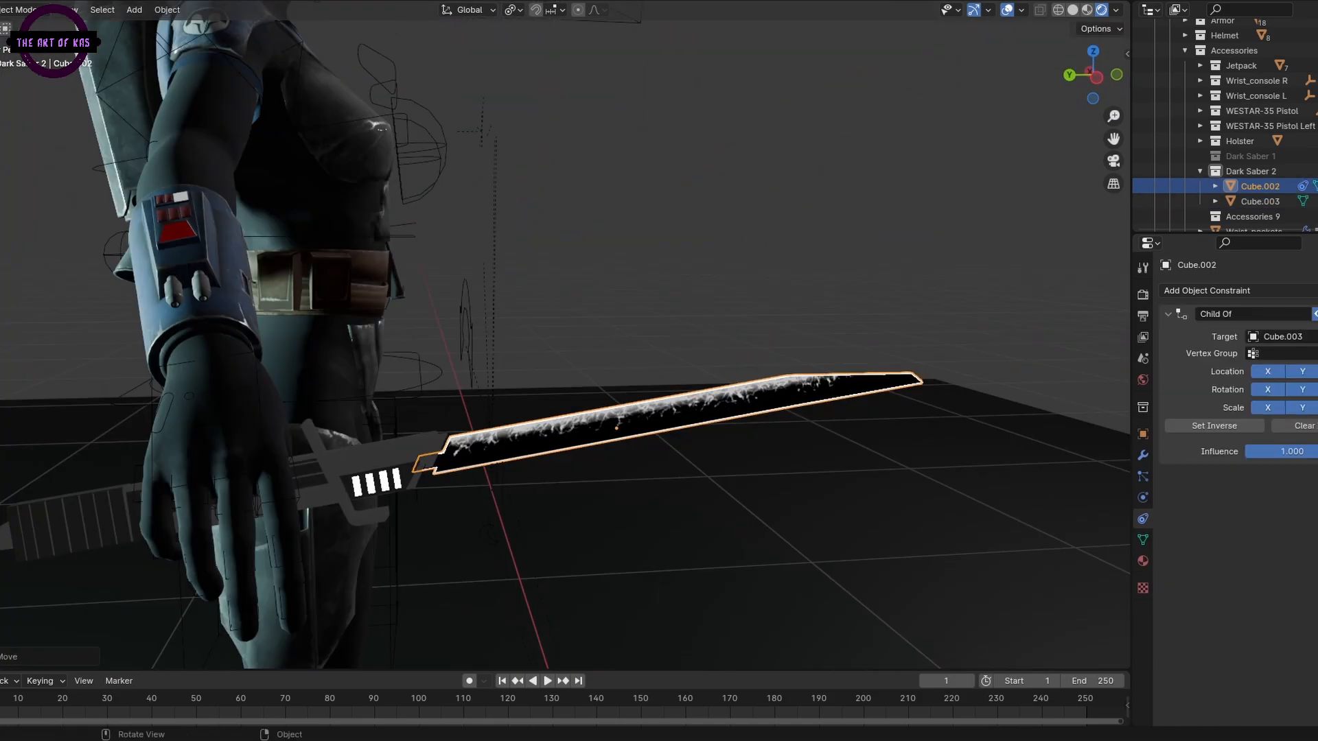
pyautogui.press('g')
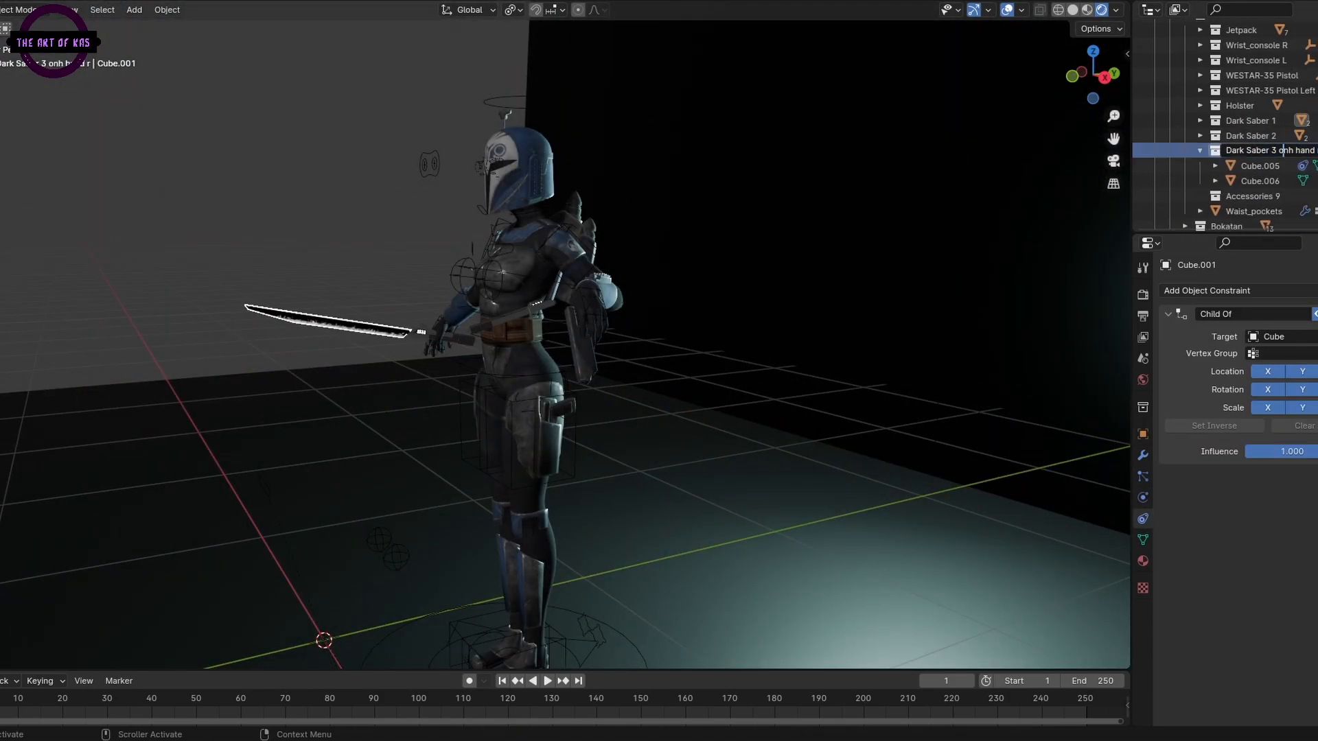
pyautogui.click(1259, 166)
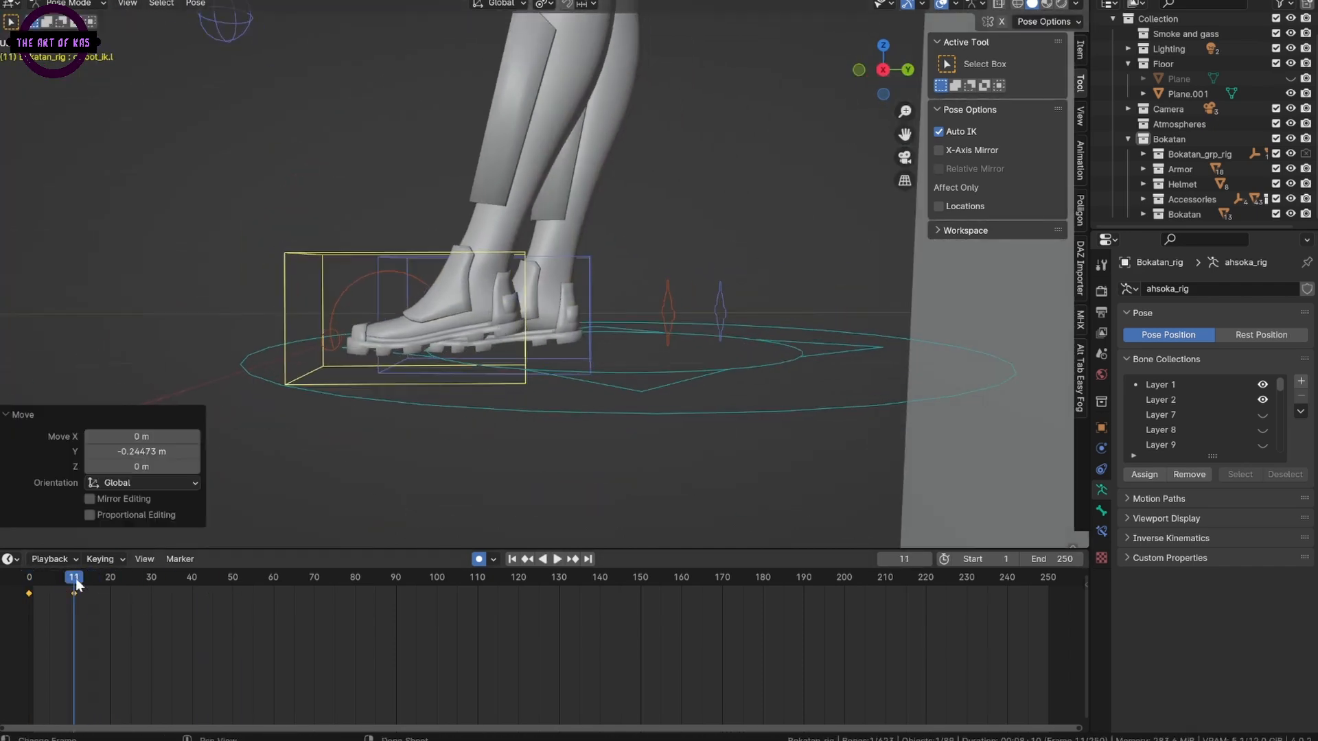
# Step: Key stepping foot IK poses at frames 11, 12 and onward to build the walk cycle, then play it back
pyautogui.click(130, 578)
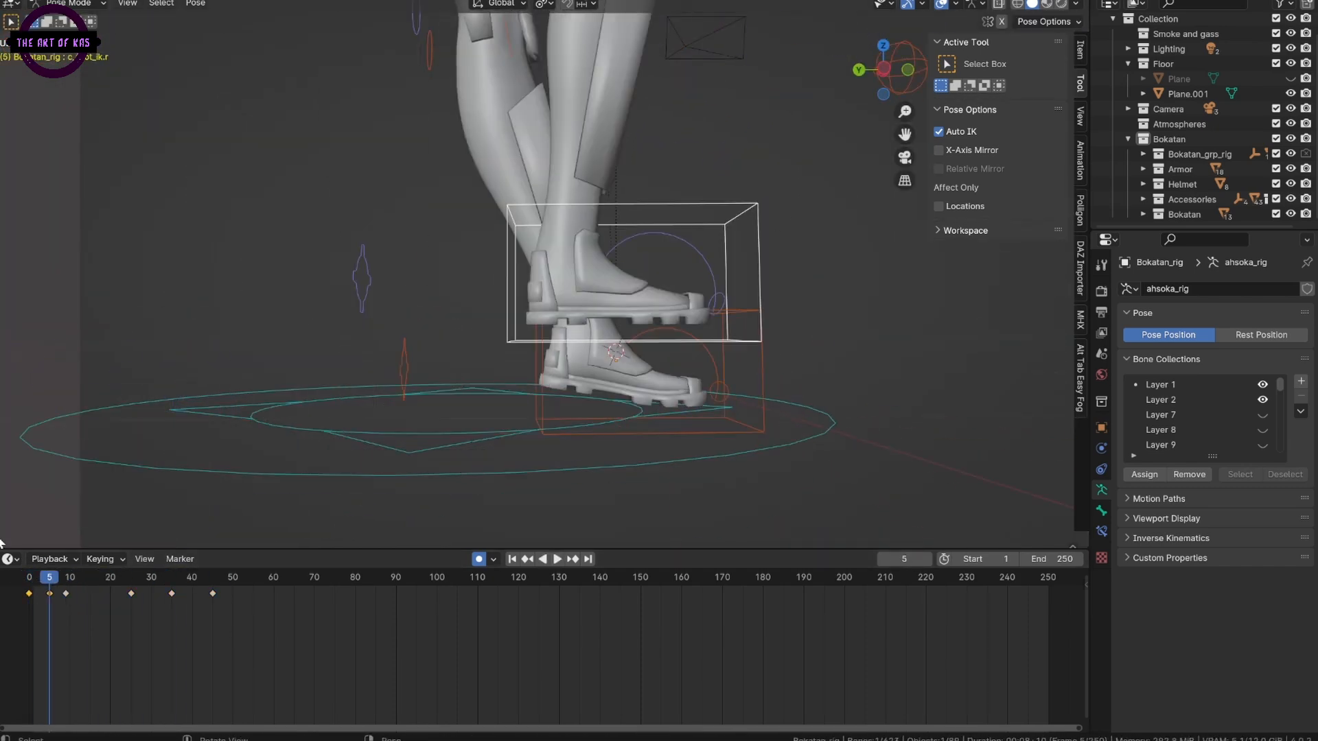
pyautogui.click(131, 578)
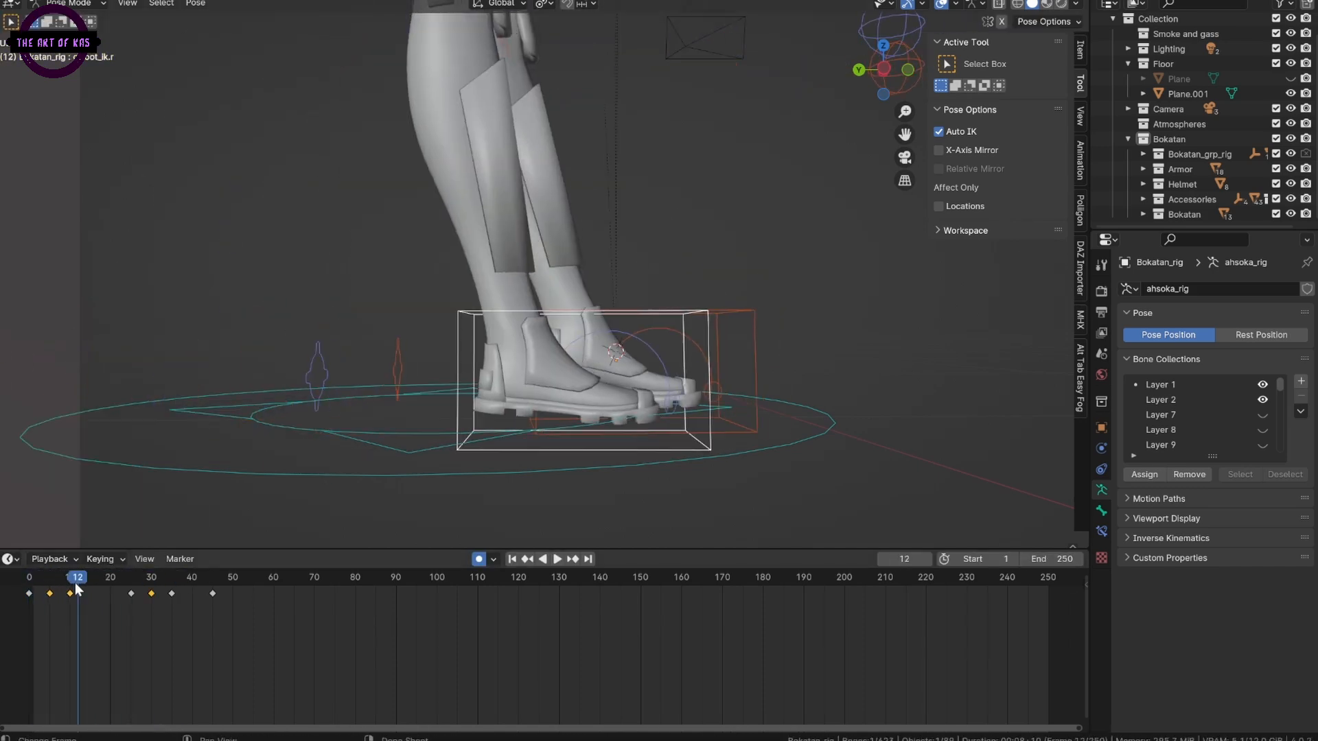
pyautogui.click(131, 578)
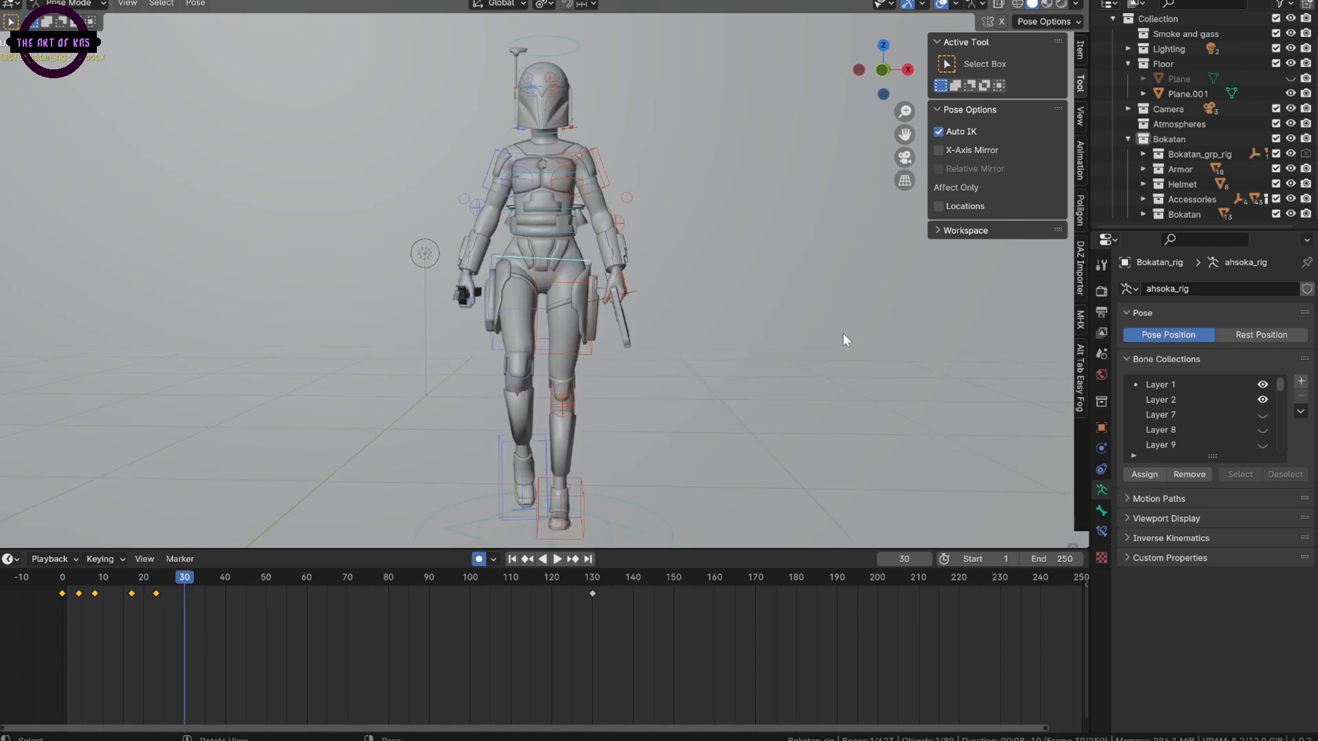
pyautogui.click(203, 578)
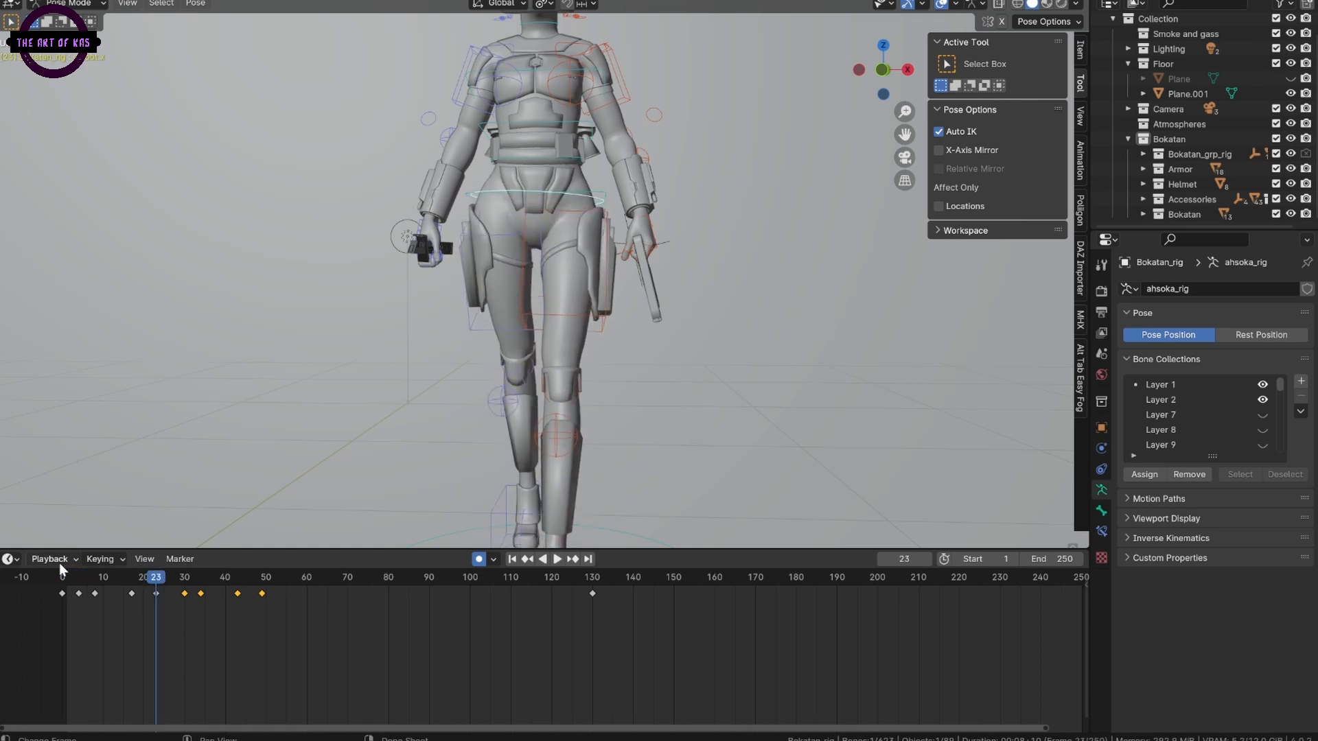
pyautogui.click(243, 577)
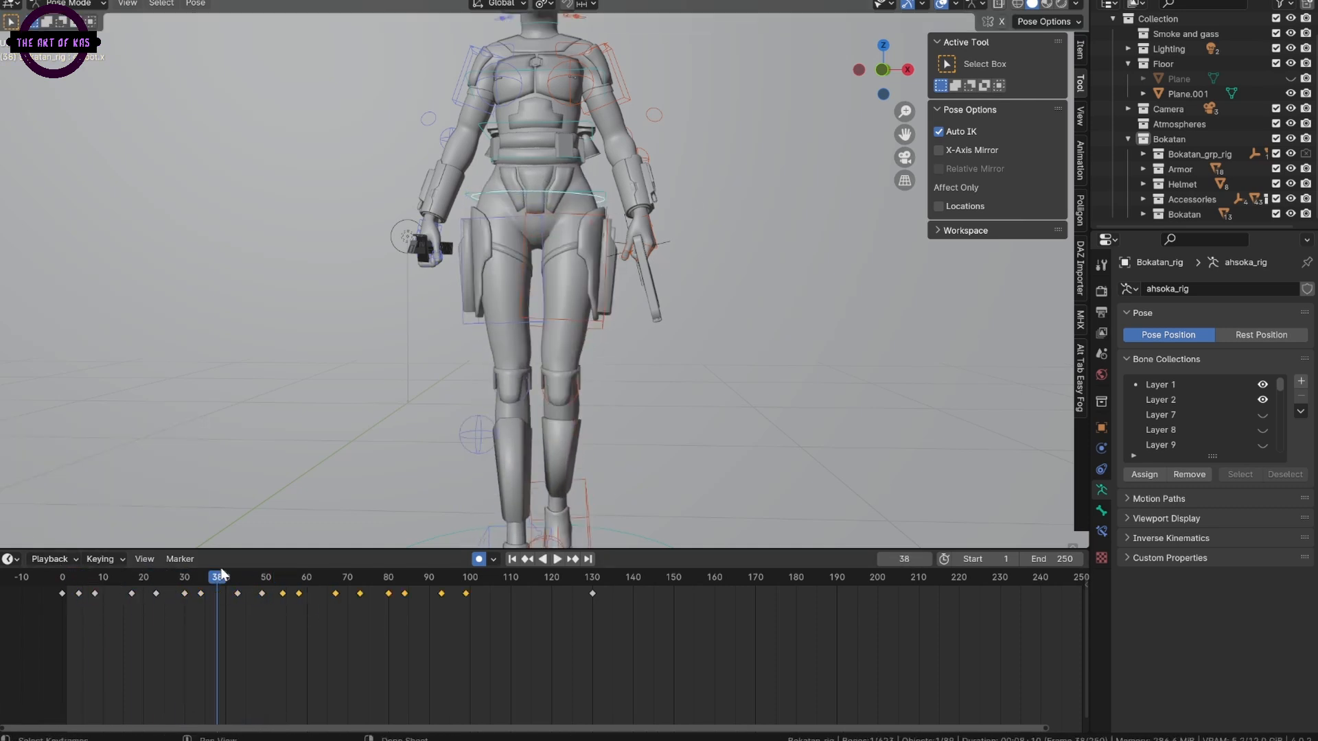
pyautogui.click(542, 559)
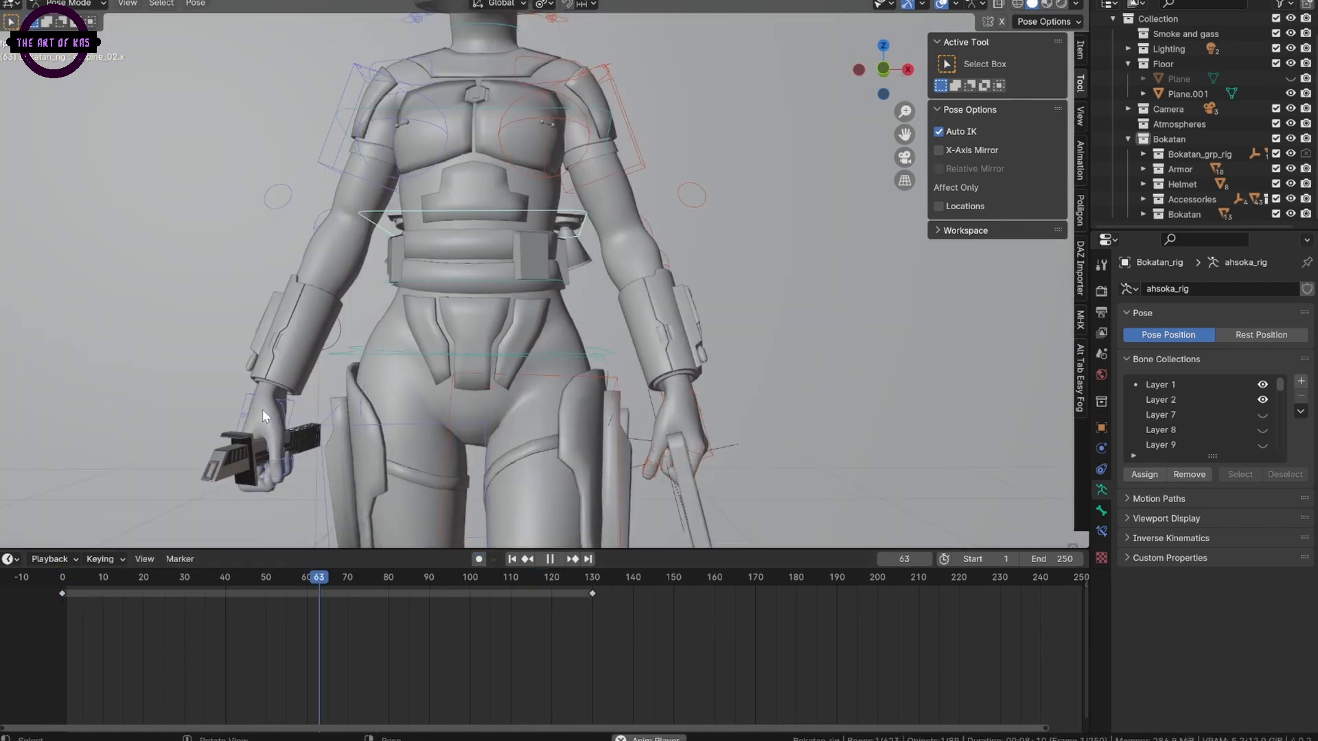
# Step: Key the hand IK gripping the darksaber hilt and lifting it to the shoulder around frames 206–285 with auto keying
pyautogui.click(557, 559)
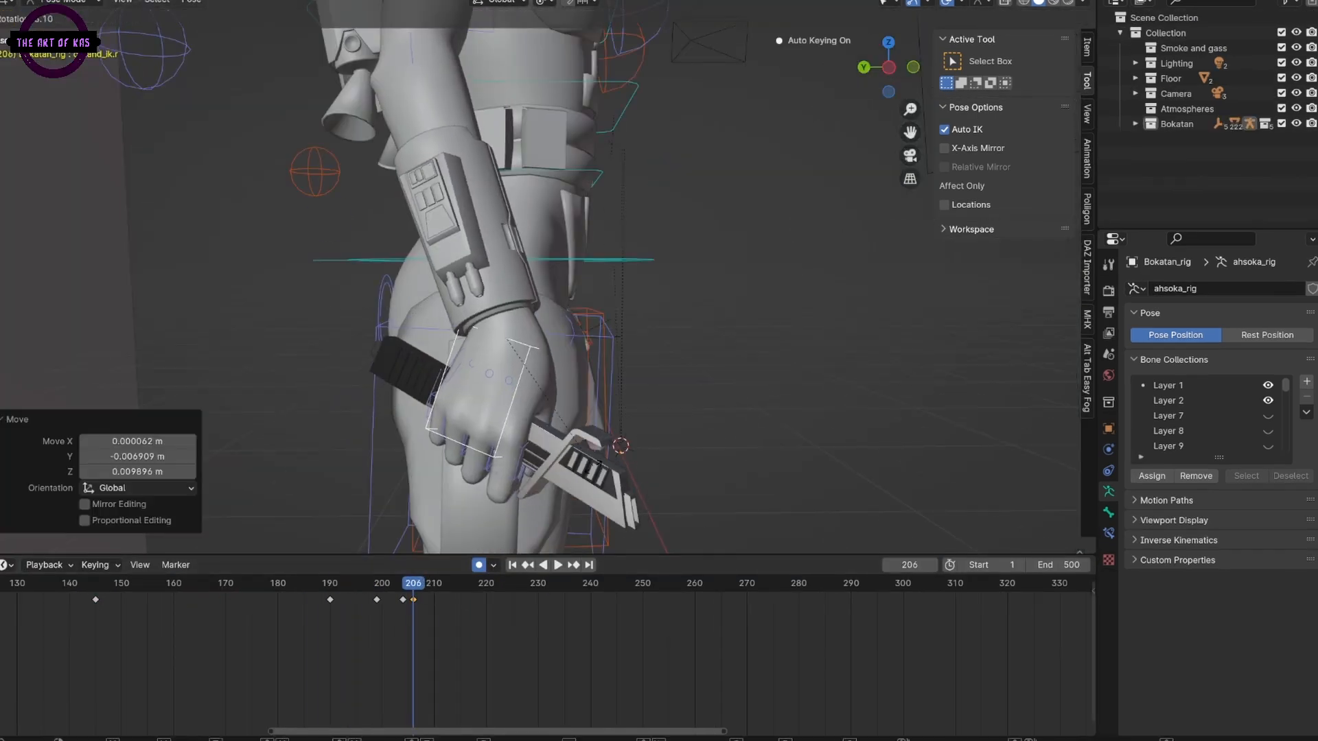
pyautogui.click(571, 564)
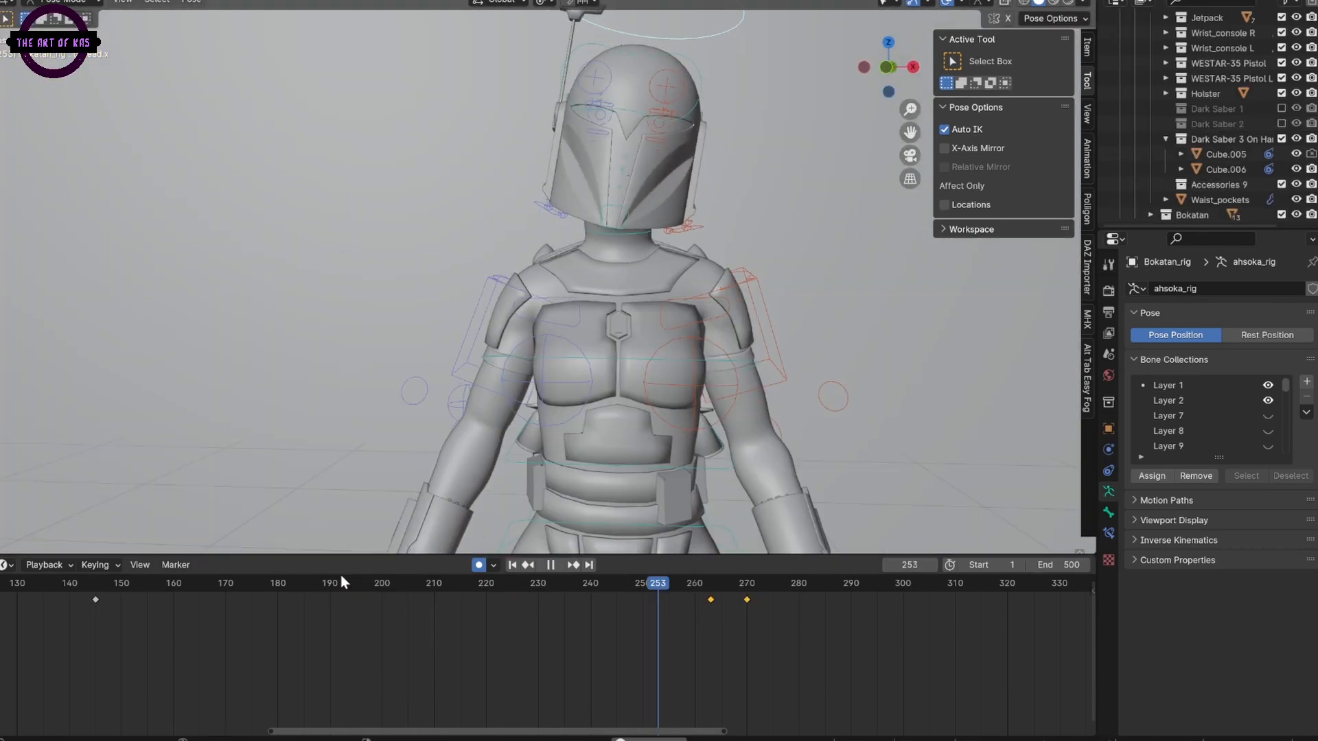
pyautogui.click(573, 565)
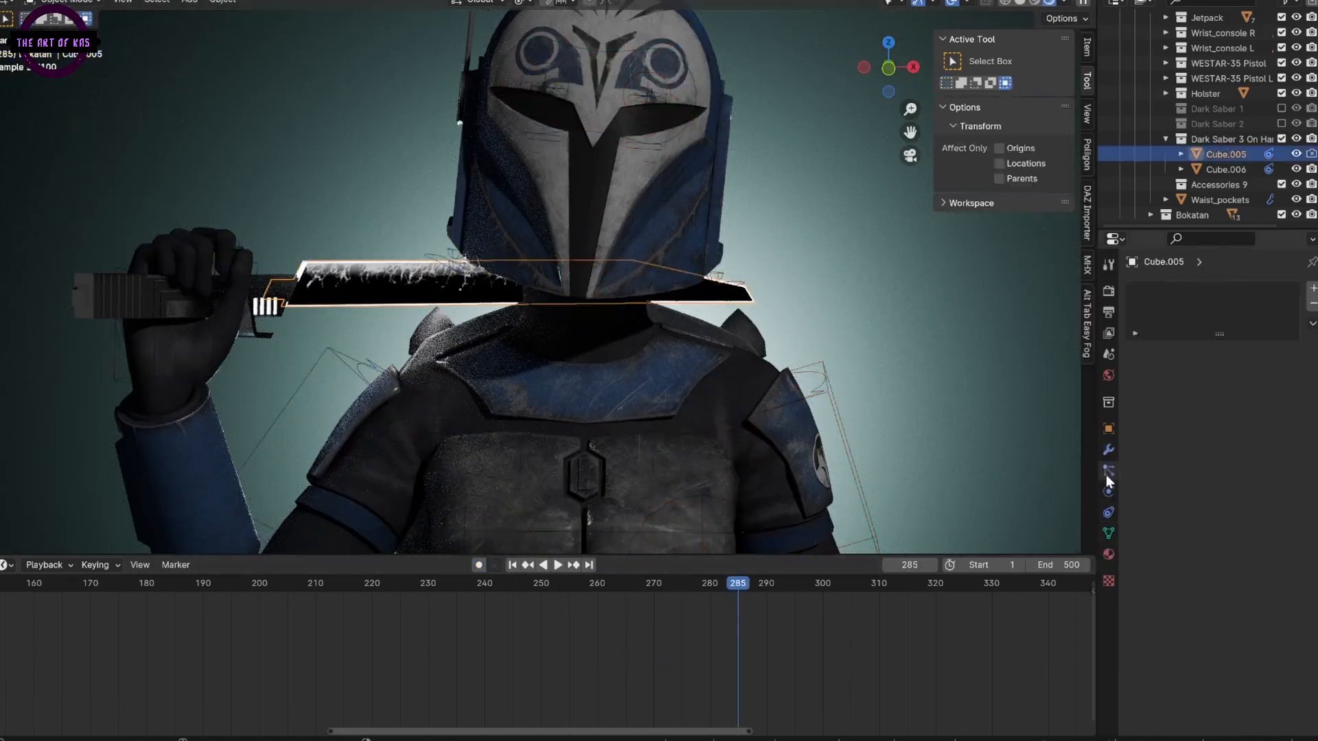
# Step: Give Cube.005 a white Emission material with strength 1500 and render a test frame
pyautogui.click(1108, 471)
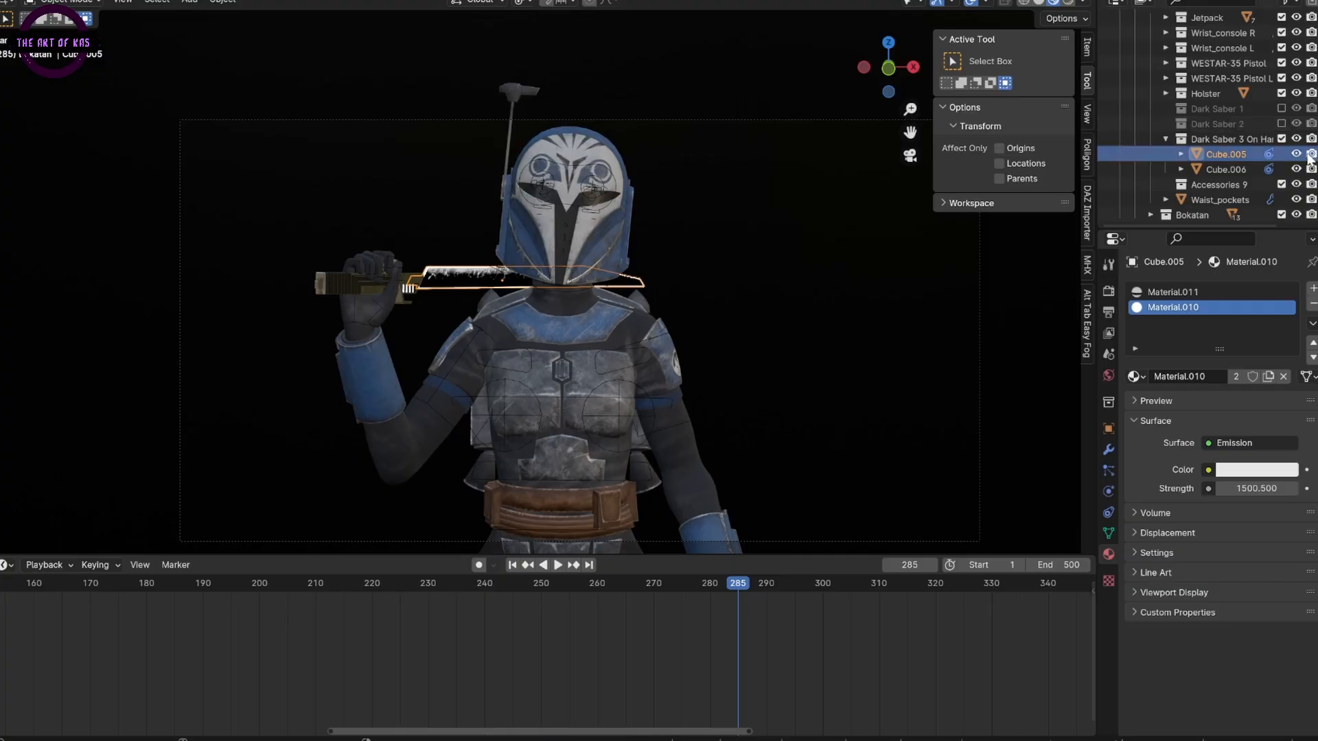
pyautogui.press('F12')
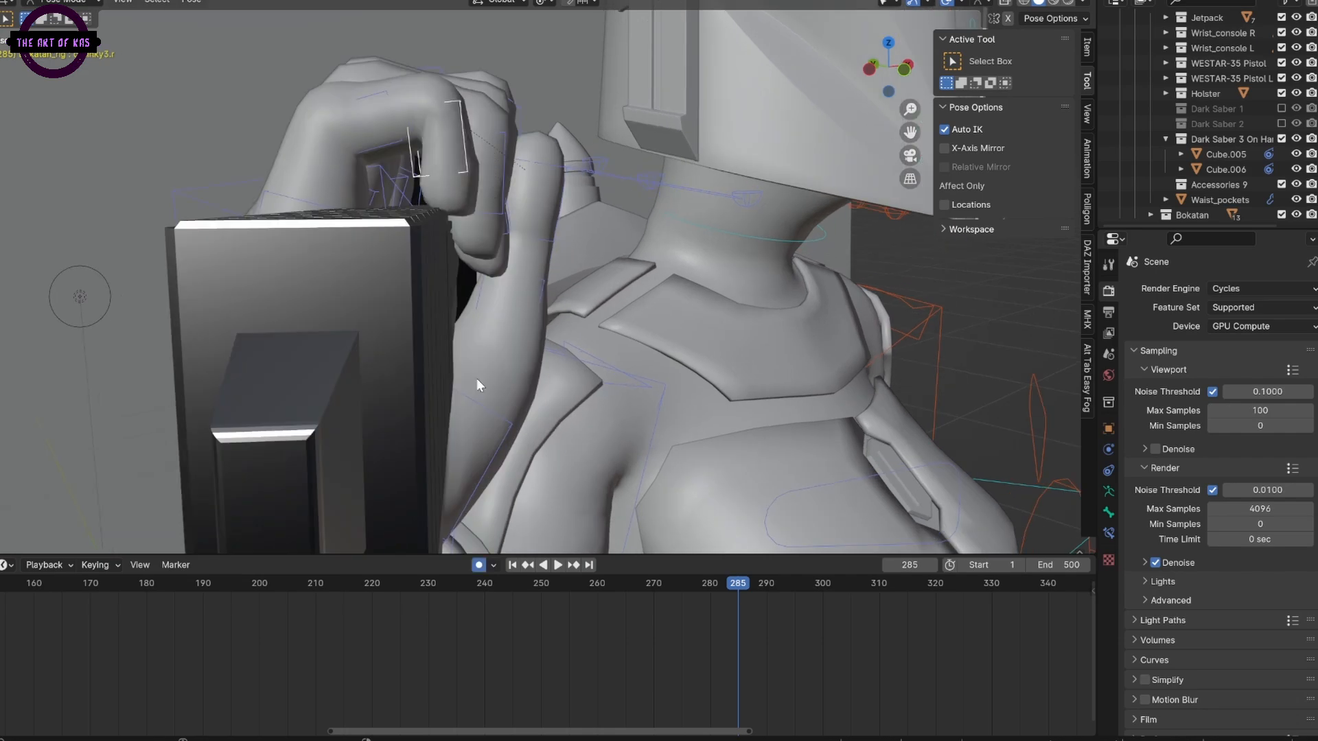
# Step: Key the thumb and finger bones closing around the hilt at frames 285–296 and add blade object Cube.007
pyautogui.click(558, 564)
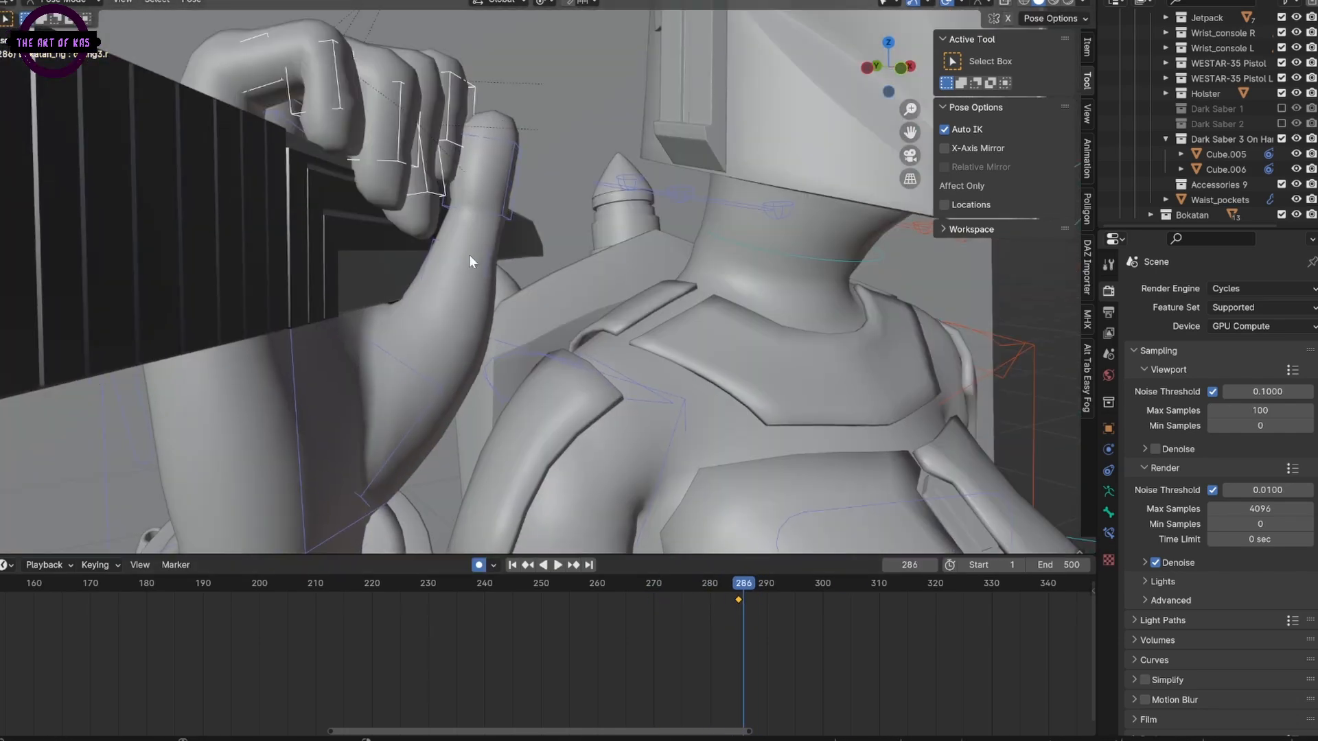
pyautogui.click(559, 564)
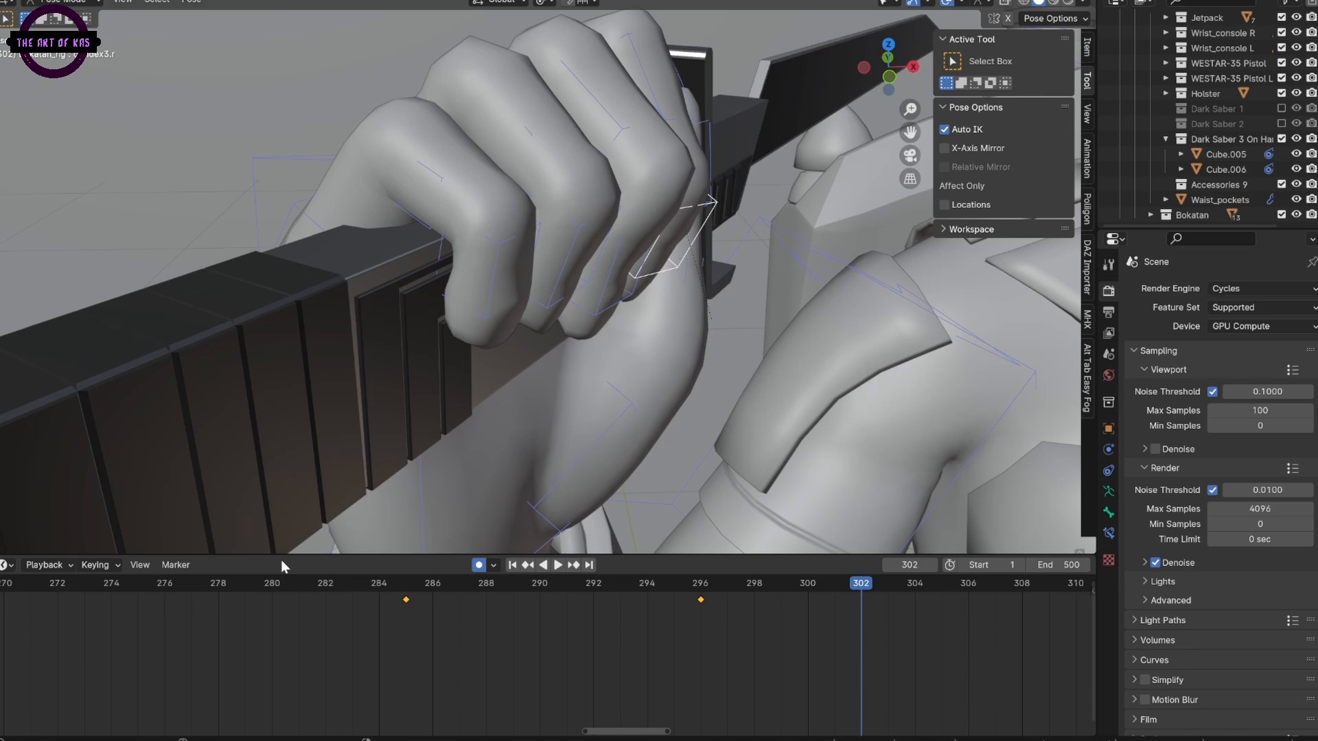
pyautogui.click(379, 582)
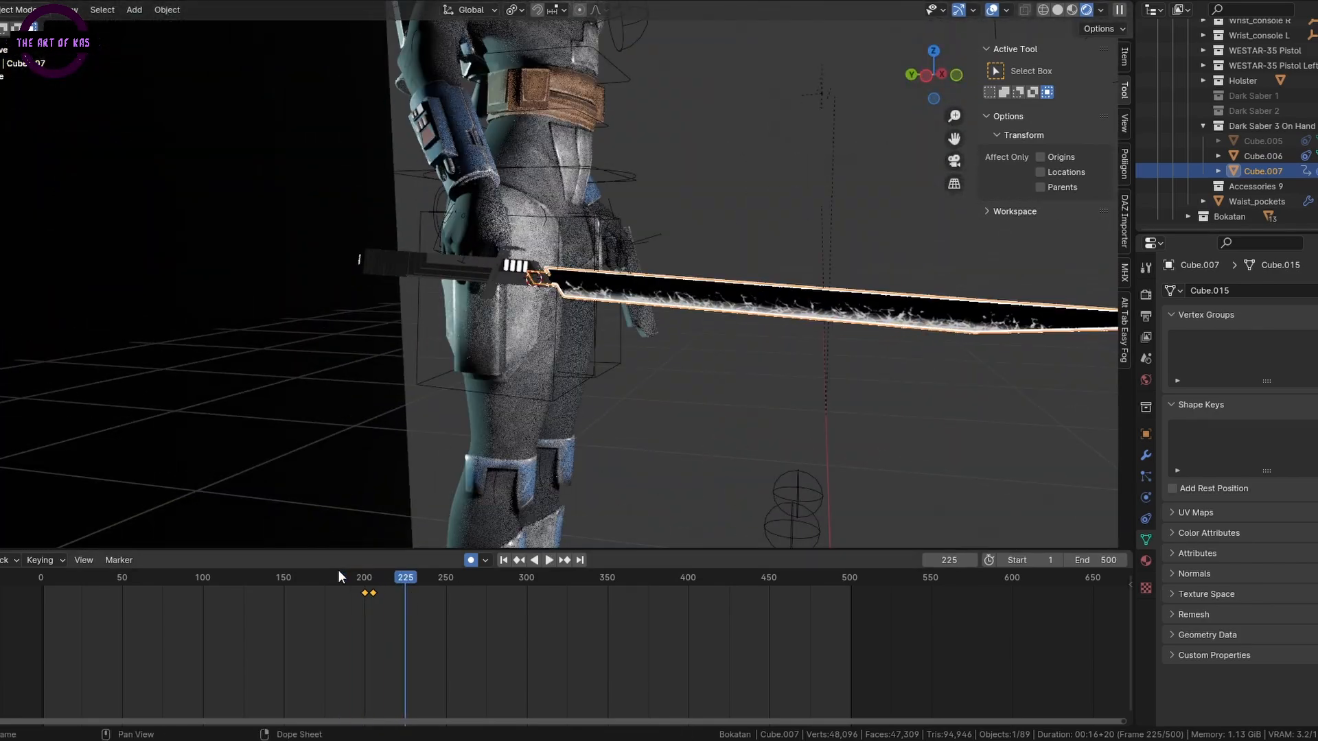
pyautogui.moveTo(342, 574)
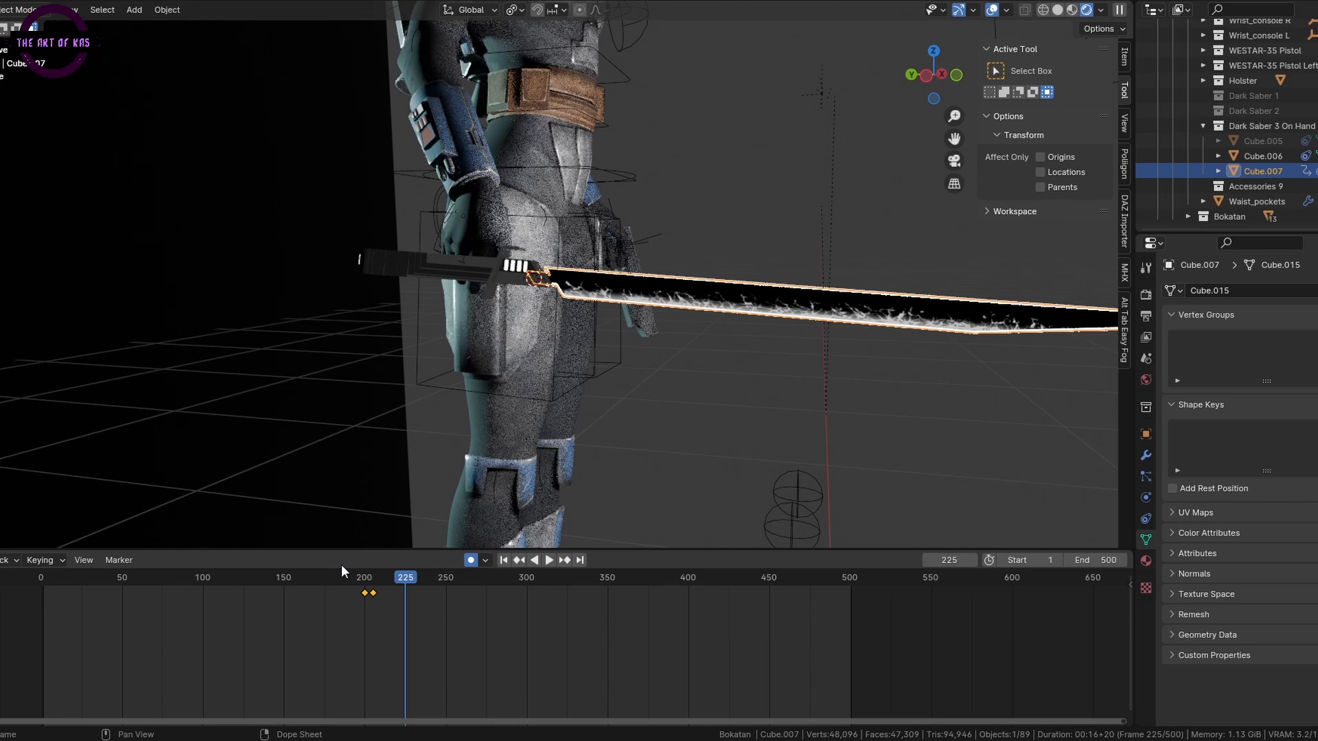
# Step: Create an Easy Fog cube in the Atmospheres collection and set the Fog 1 and Fog 2 material layers
pyautogui.click(332, 578)
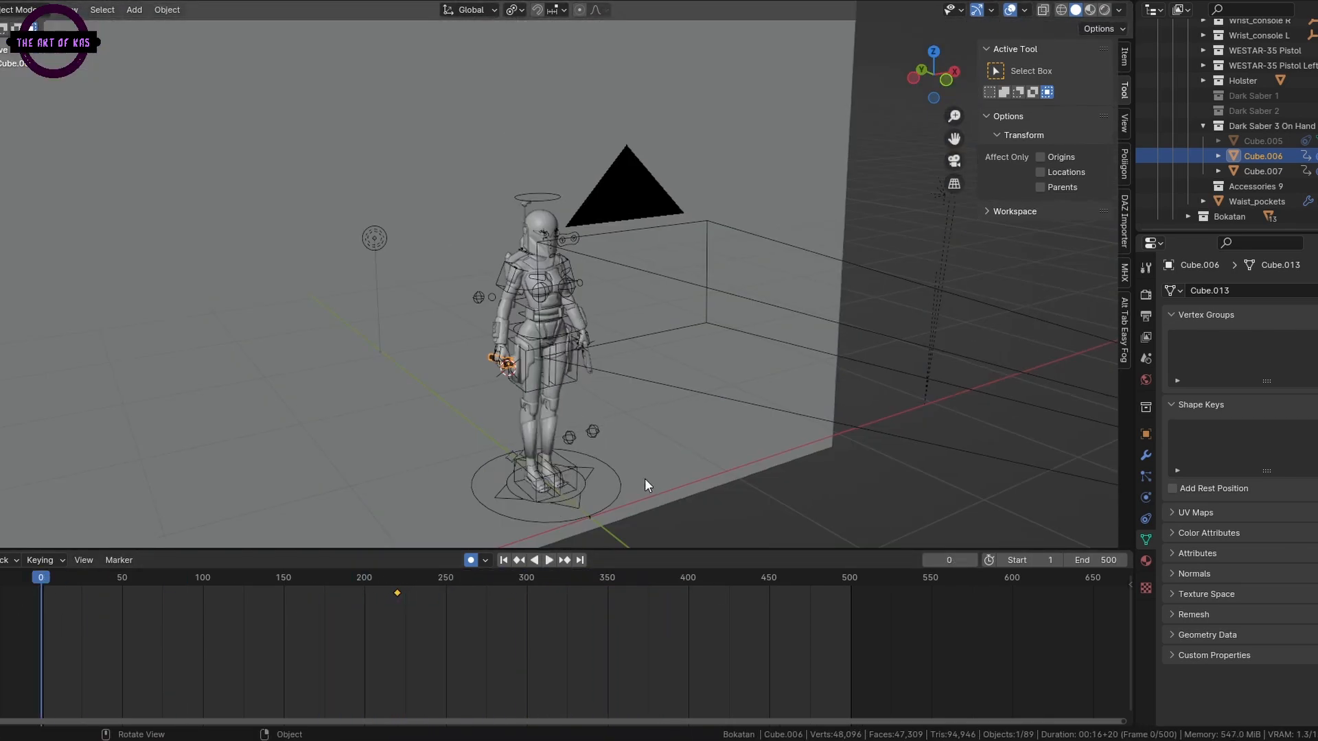
pyautogui.click(548, 560)
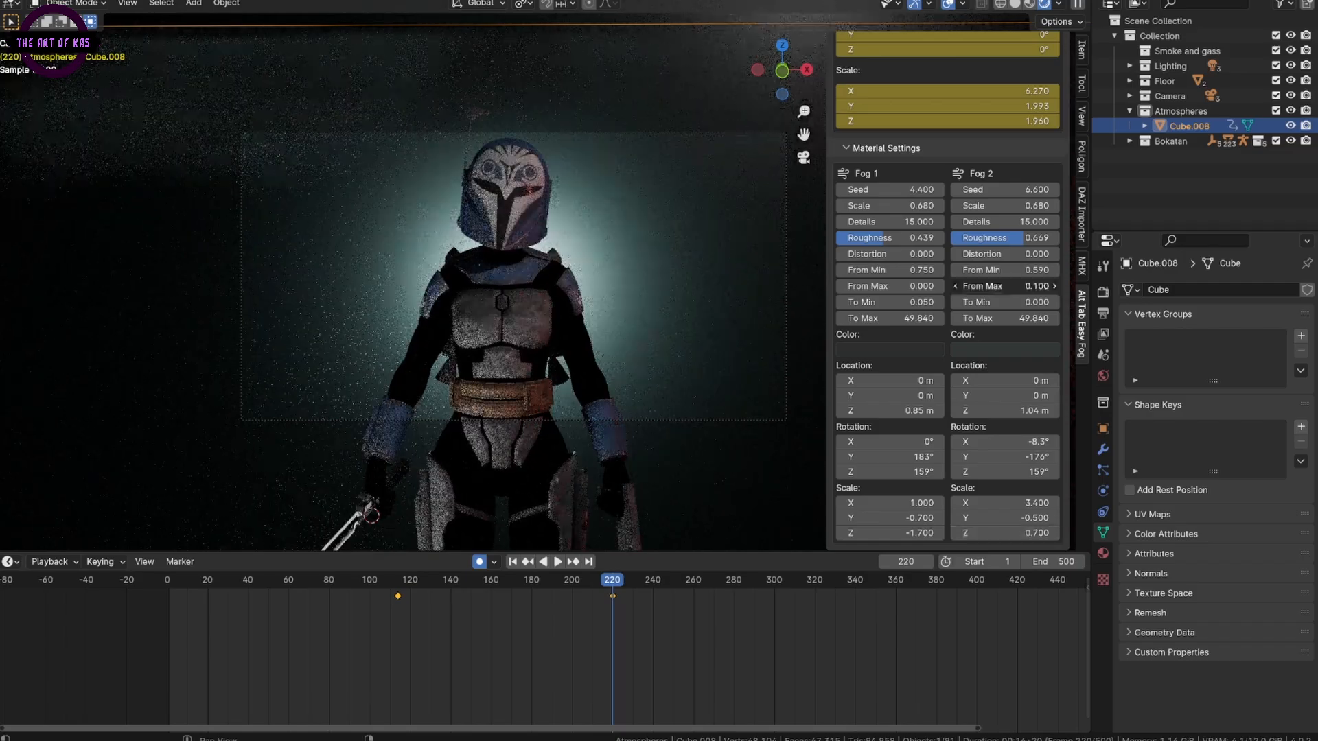
# Step: Adjust the Easy Fog To Max values and add a Spot light scaled to 0.176, light blue, Power 1000 W
pyautogui.click(558, 562)
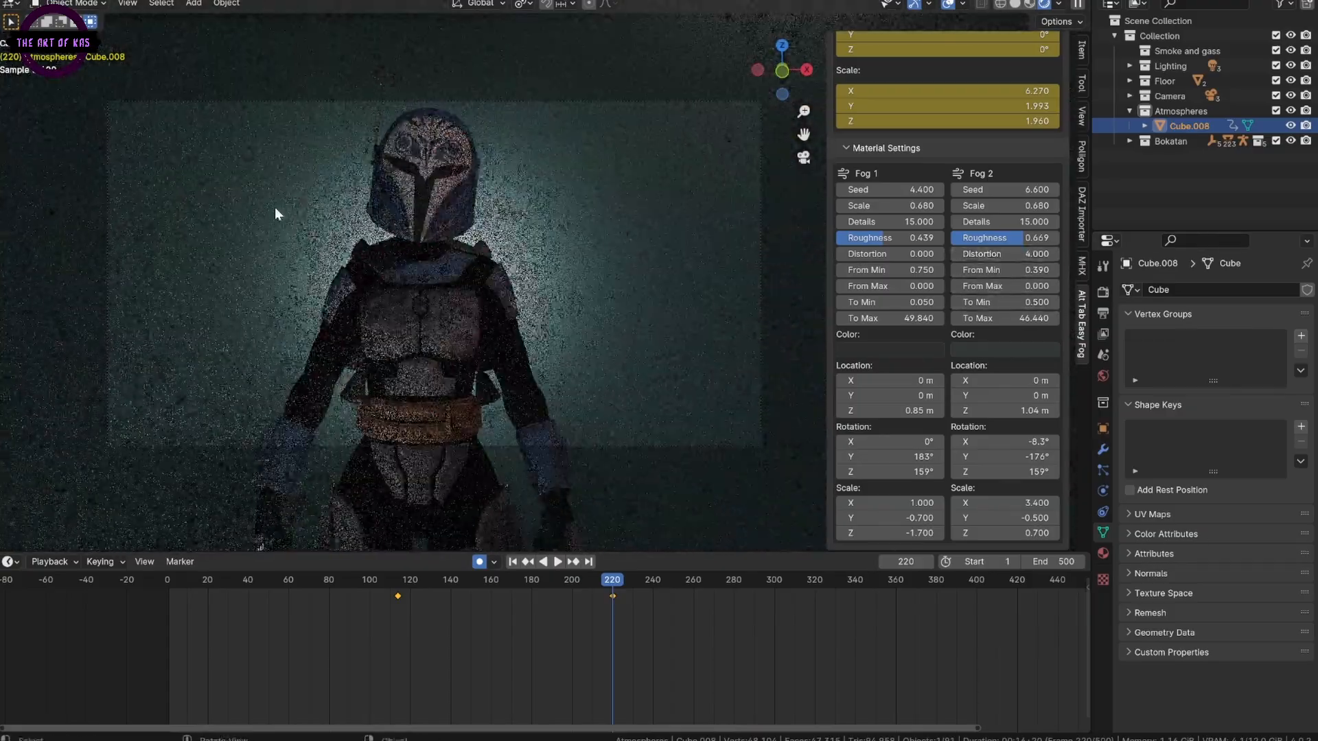
pyautogui.click(556, 562)
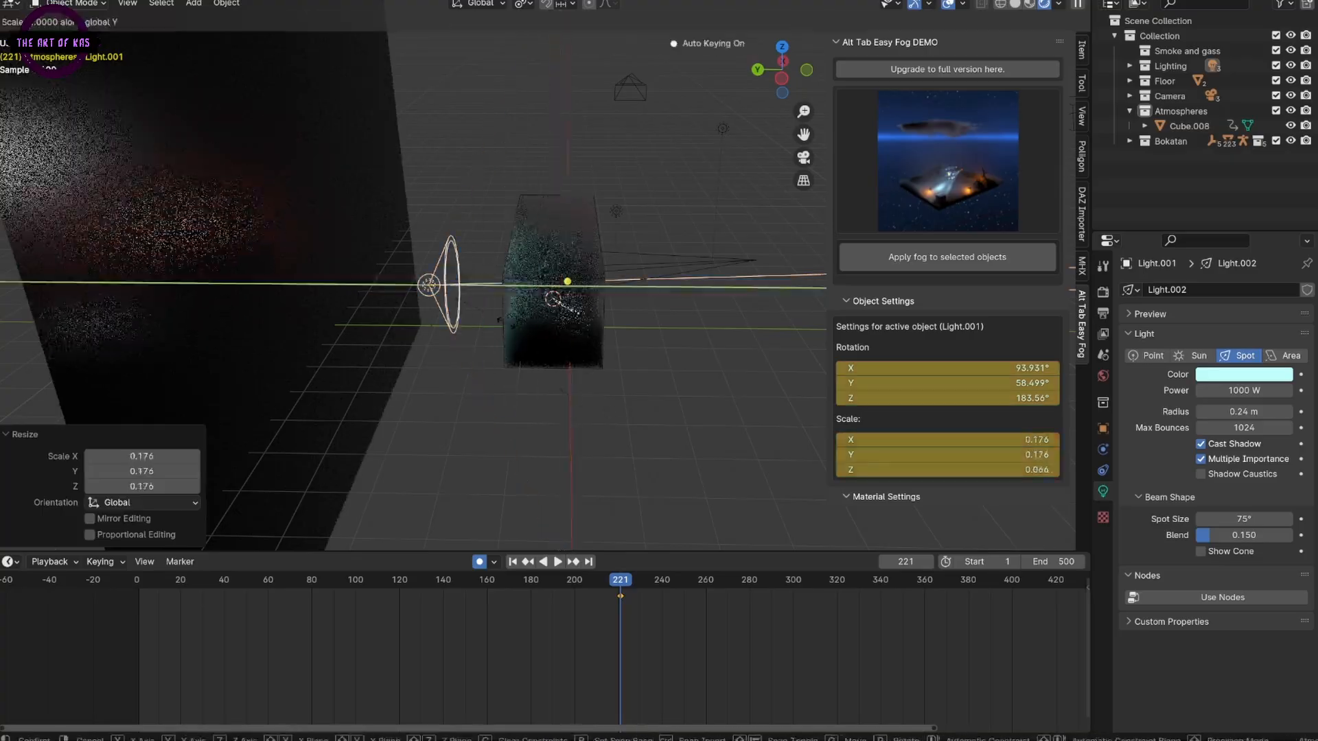
pyautogui.click(1292, 356)
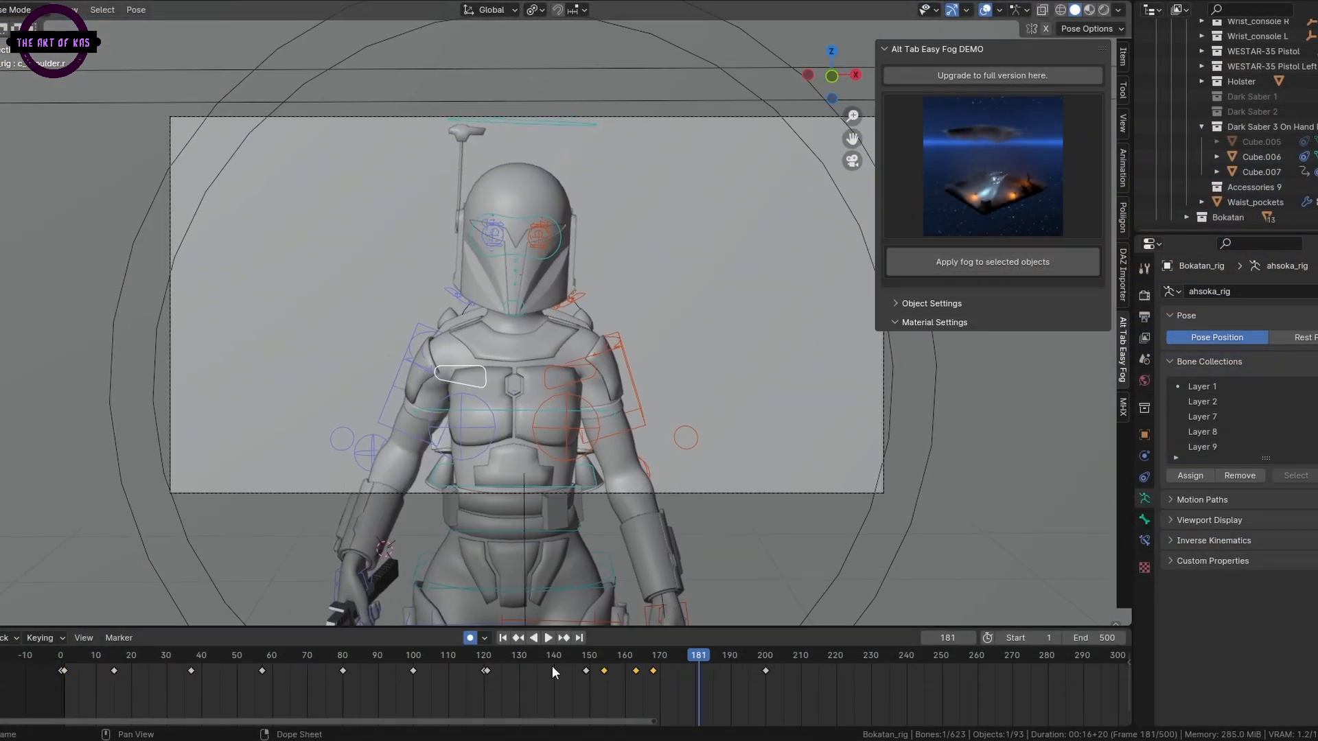
# Step: Save the .blend, replay from the start, render with Cycles and show the Battle of Mandalore title menu with NEW GAME selected
pyautogui.click(548, 637)
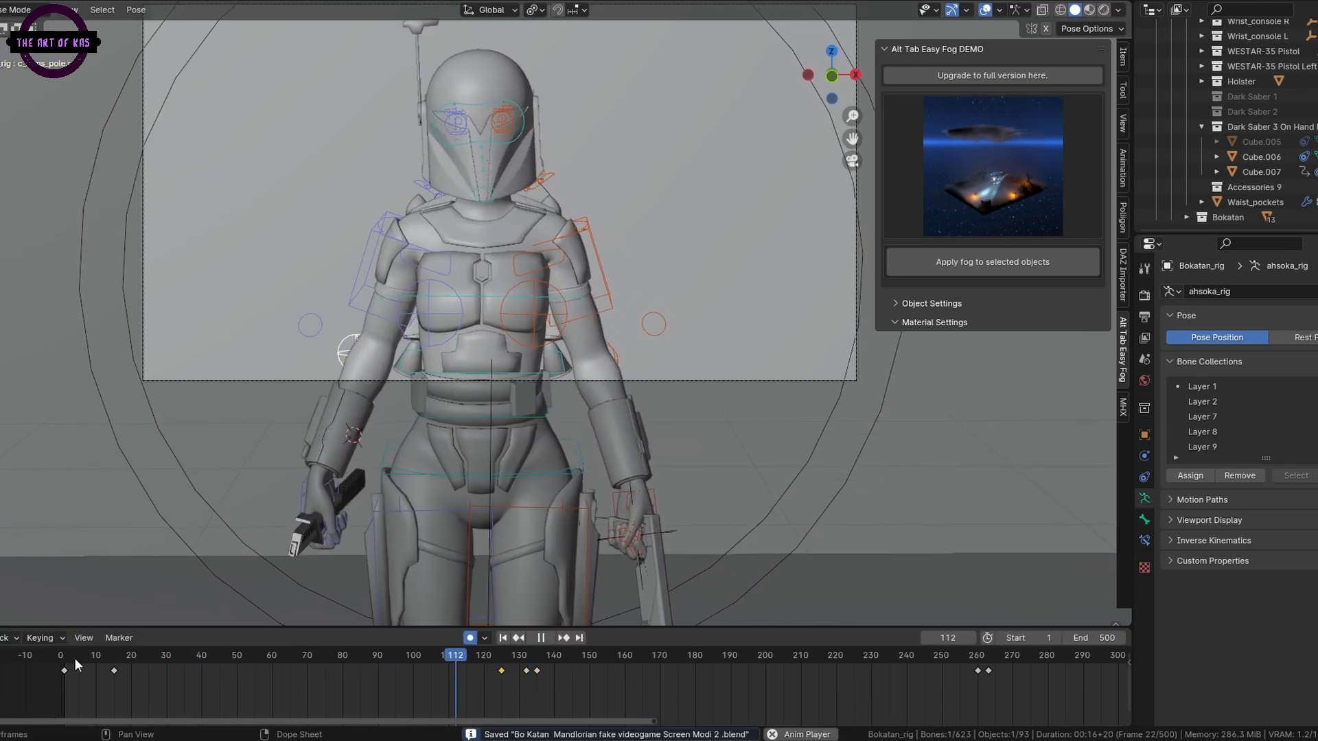
pyautogui.click(685, 654)
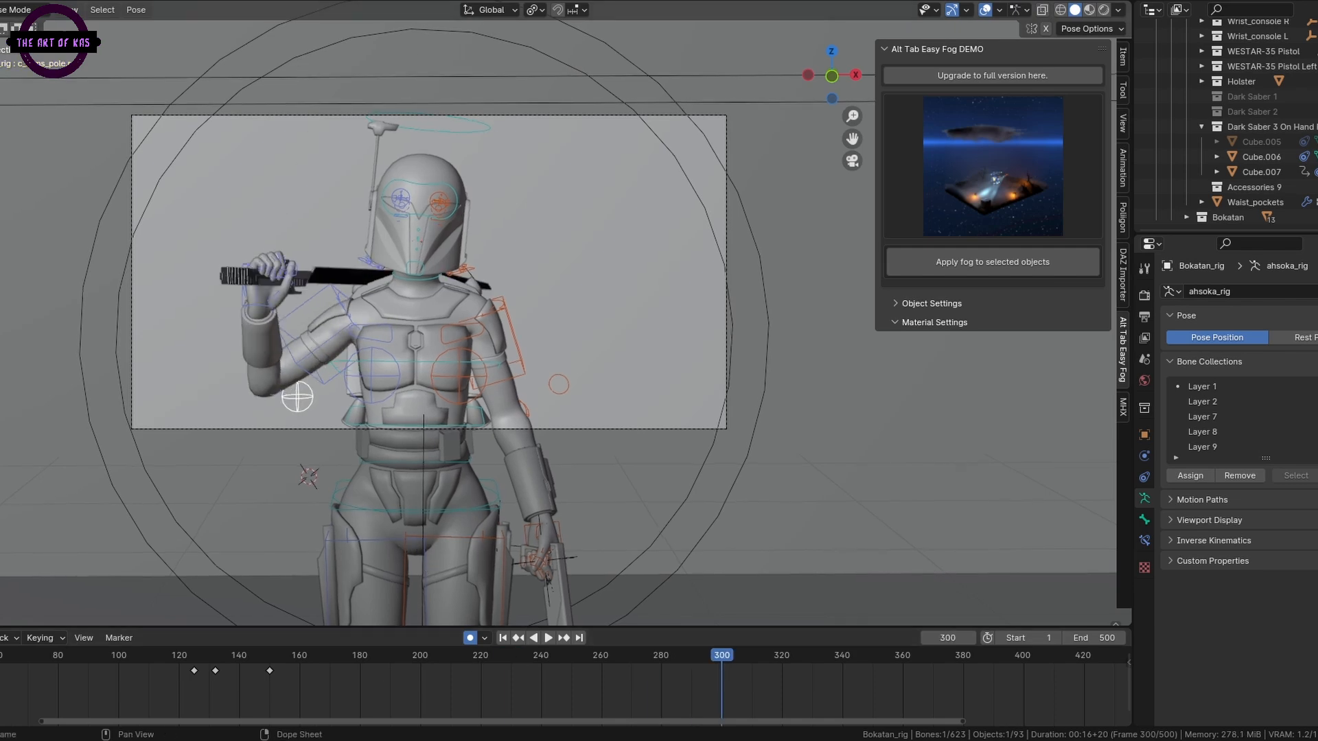
pyautogui.click(547, 637)
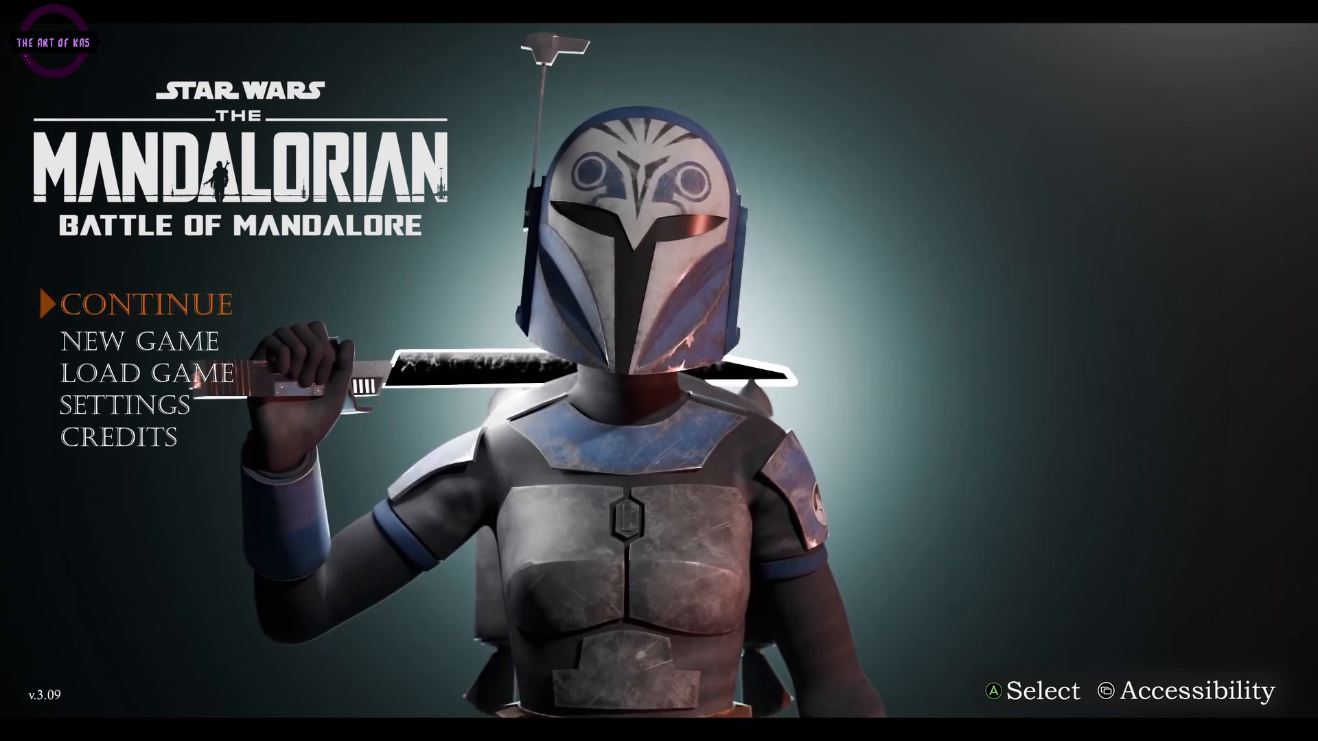
pyautogui.press('down')
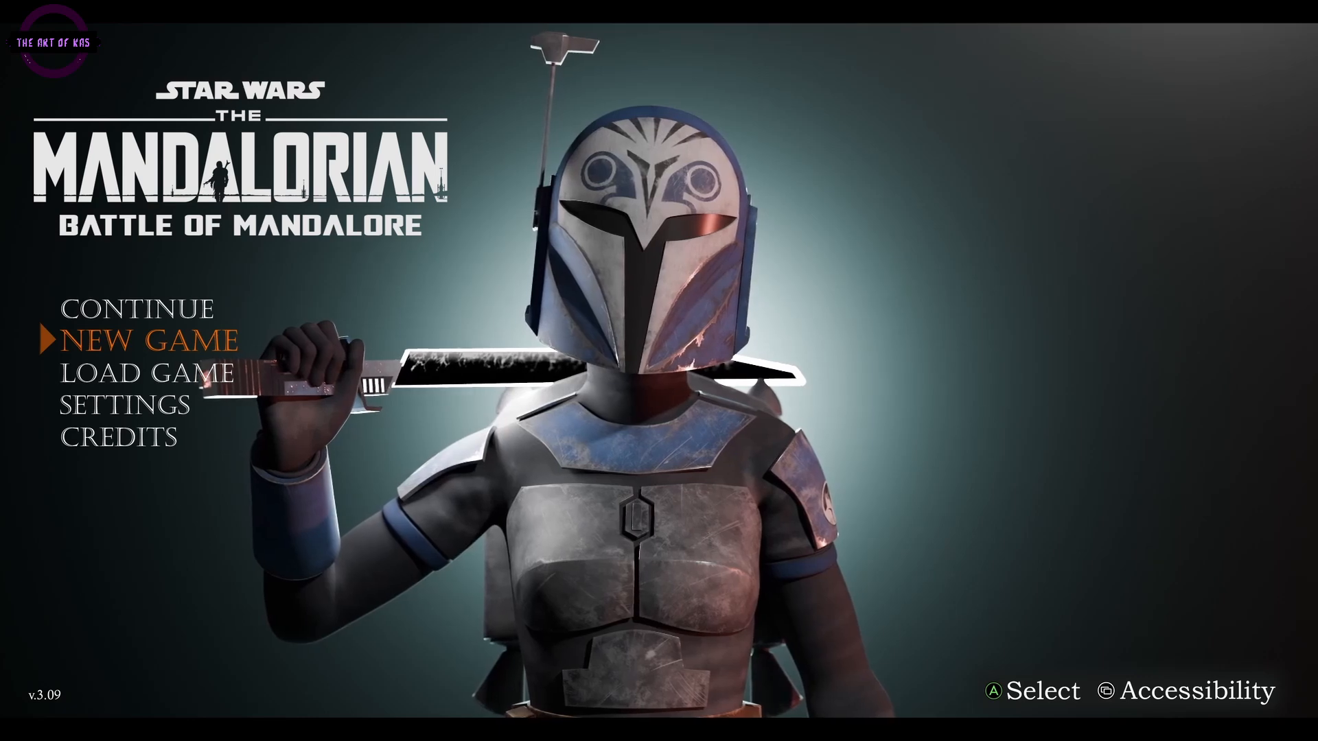